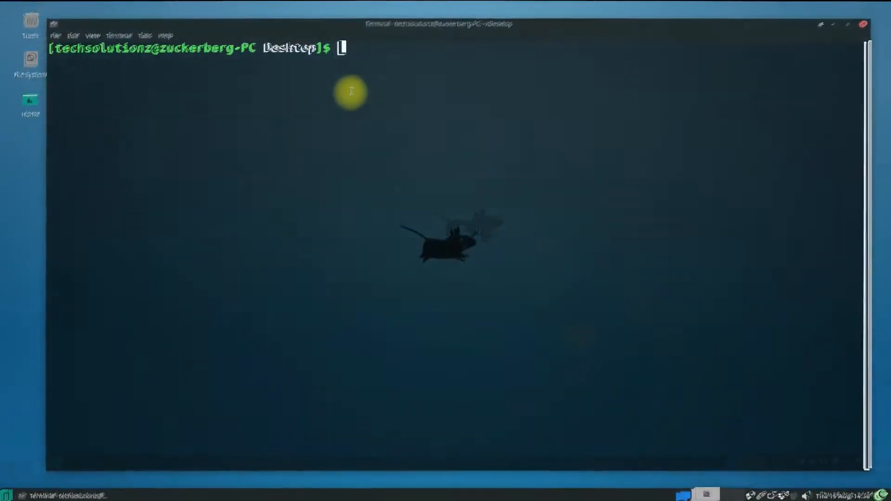
Reinstall git 2.32.0-1 with sudo pacman -S git, confirming with the password and Y
{"action": "type", "text": "sudo pacm"}
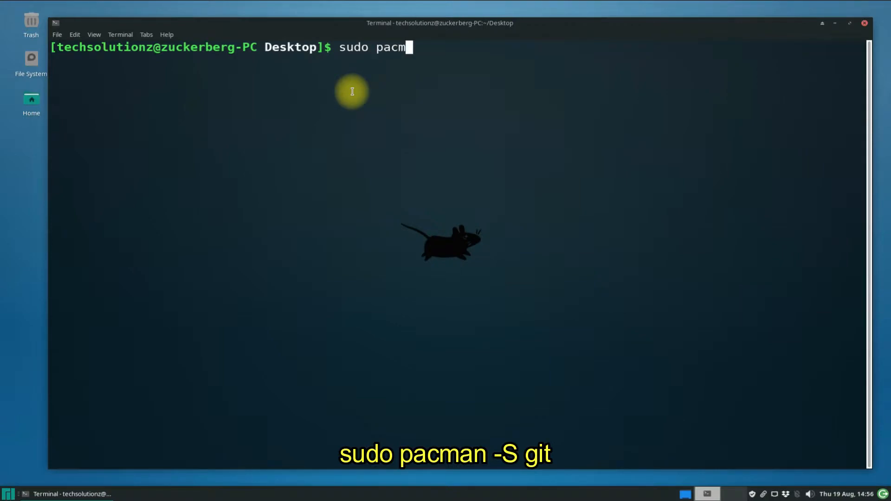
{"action": "type", "text": "an -S git"}
{"action": "type", "text": "Y"}
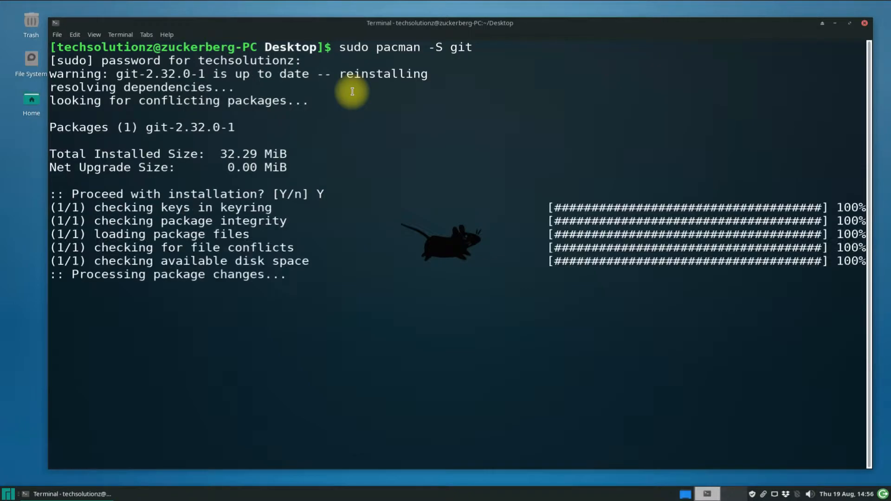
{"action": "type", "text": "g-PC Desktop]$ g"}
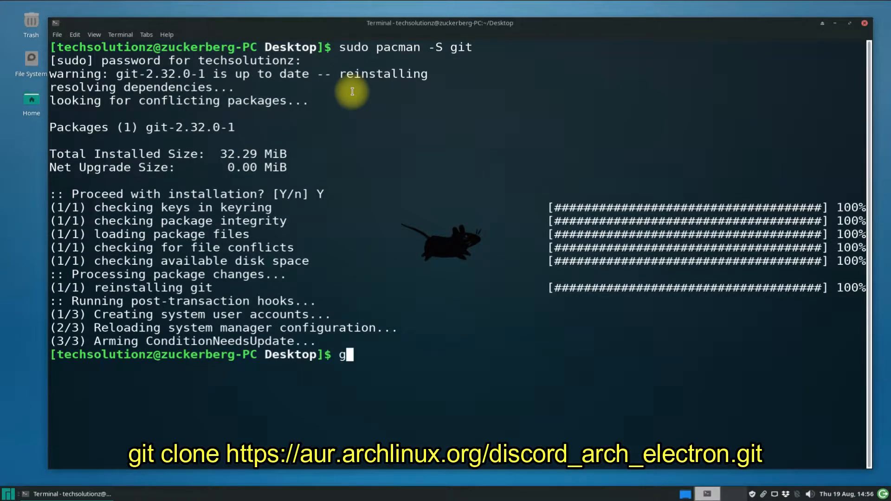
{"action": "type", "text": "it clone htt"}
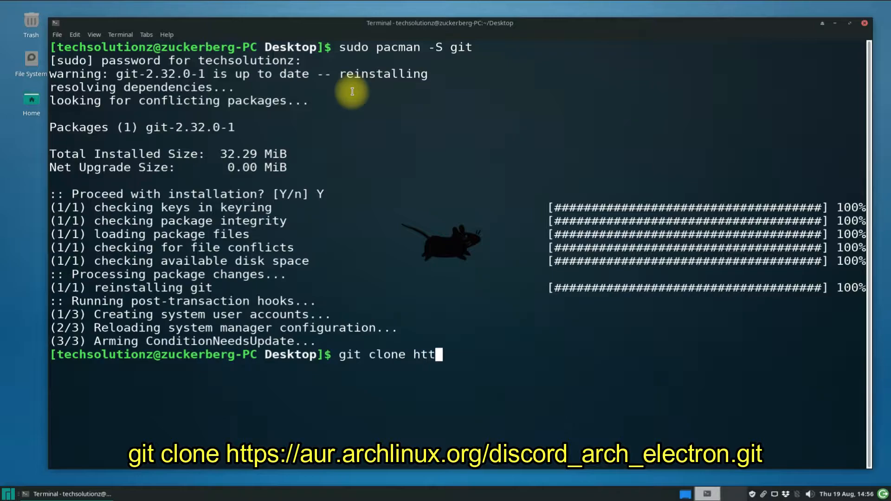
{"action": "type", "text": "ps://aur"}
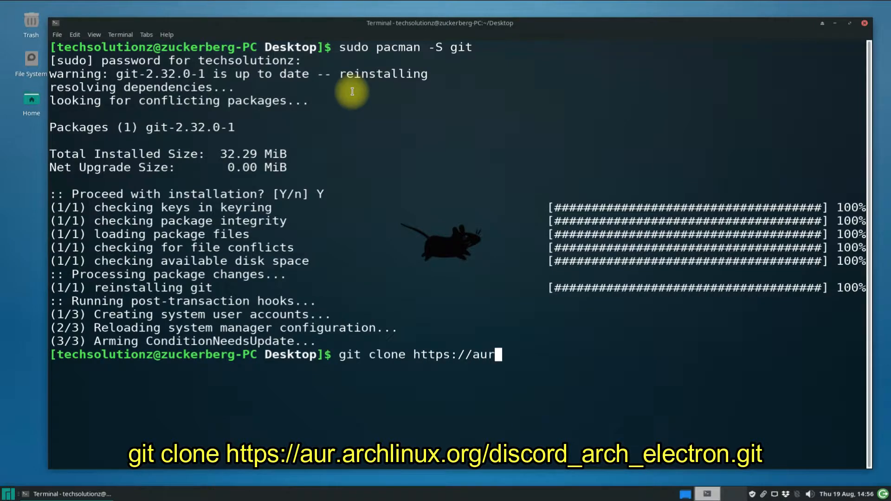
{"action": "type", "text": ".archlinux.org/"}
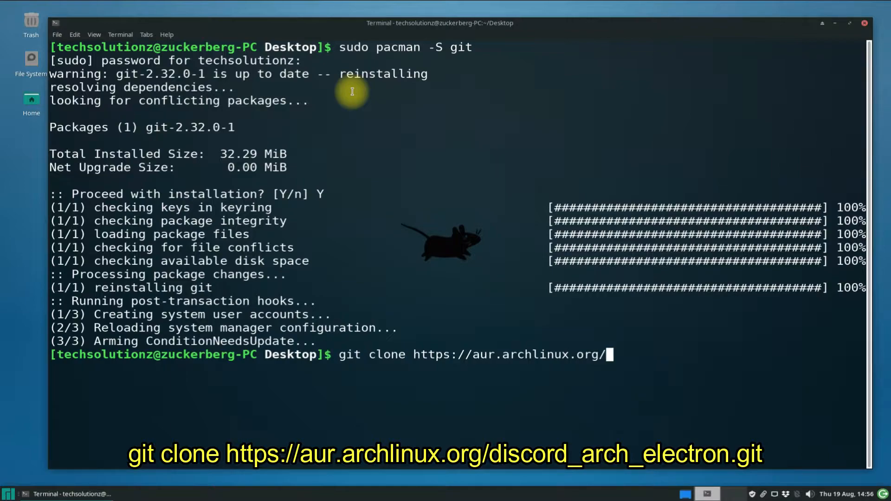
{"action": "type", "text": "discord_arch_electron.git"}
{"action": "type", "text": "cd "}
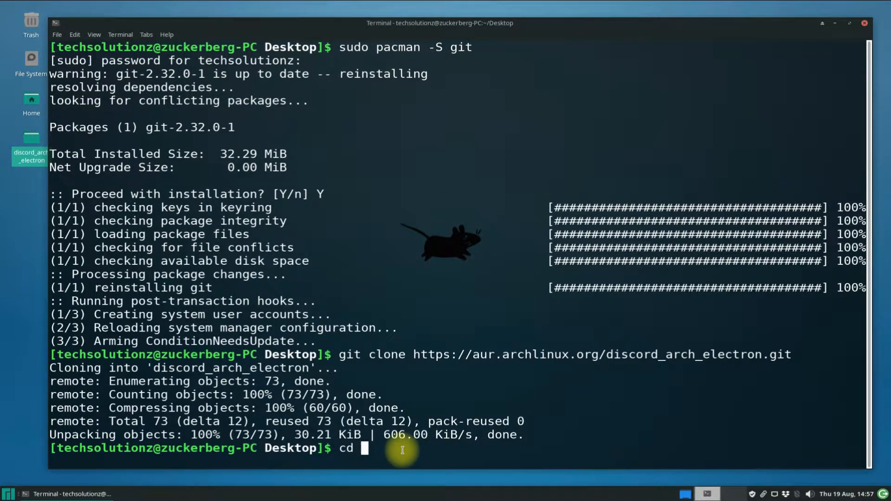
Change into the discord_arch_electron folder and list its PKGBUILD file
{"action": "type", "text": "discord"}
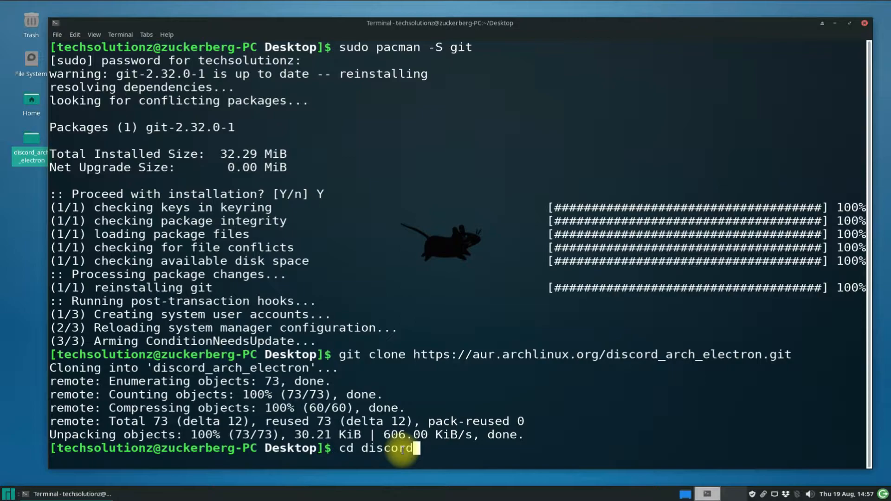
{"action": "type", "text": "_arch_ele"}
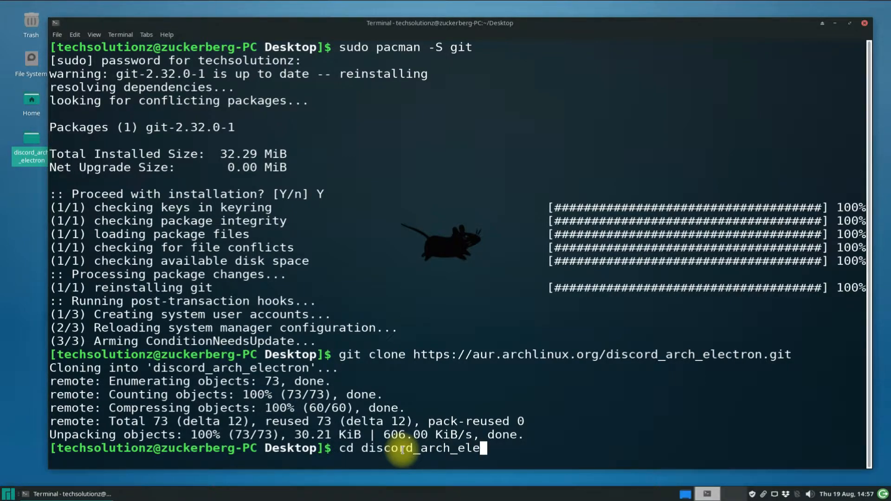
{"action": "type", "text": "ctron"}
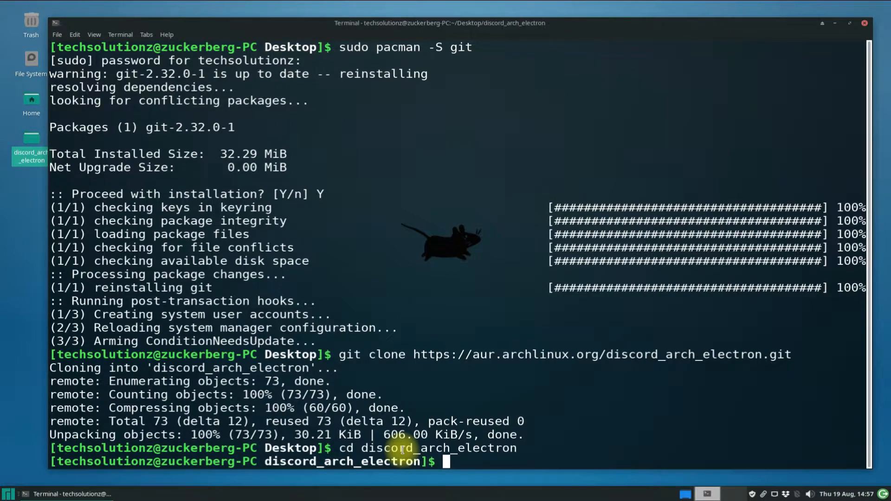
{"action": "type", "text": "ls"}
{"action": "type", "text": "m"}
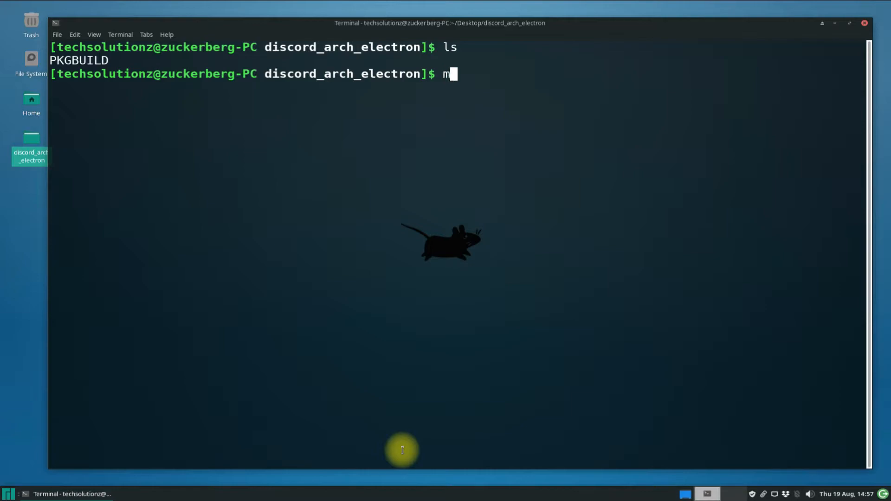
Run makepkg -si and answer Y to install the electron, minizip and re2 runtime dependencies
{"action": "type", "text": "akepkg"}
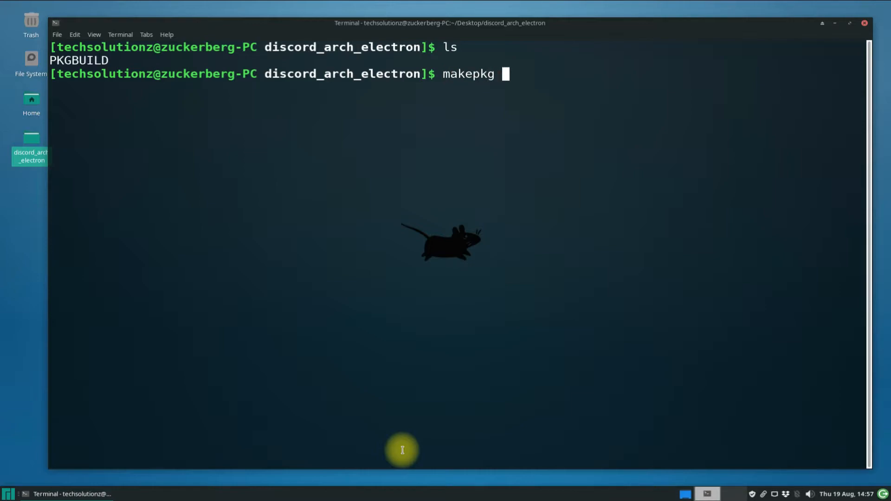
{"action": "type", "text": "-si"}
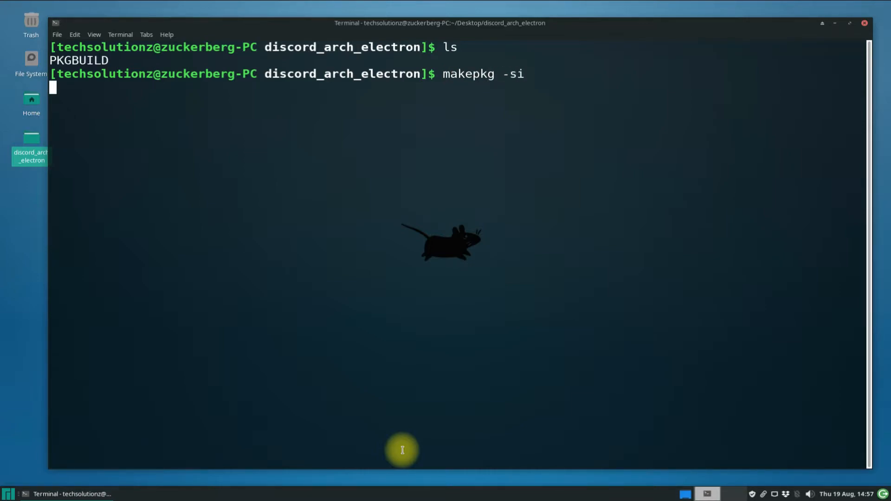
{"action": "key", "text": "Return"}
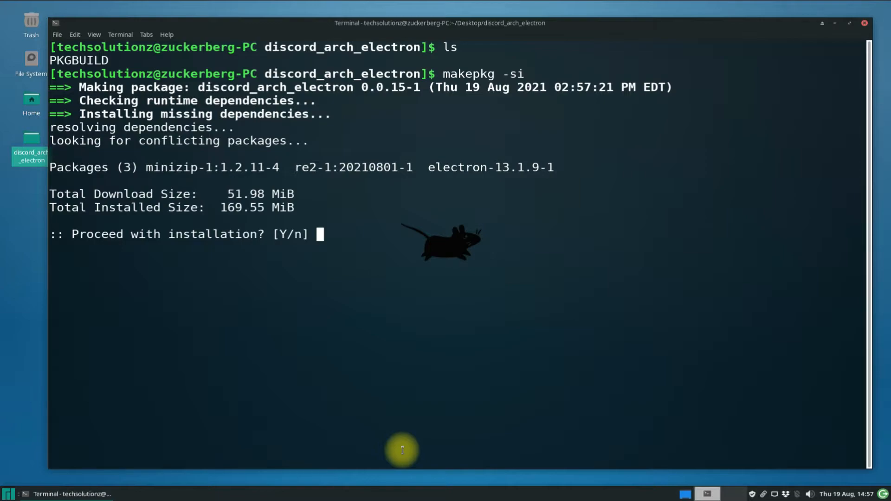
{"action": "type", "text": "Y"}
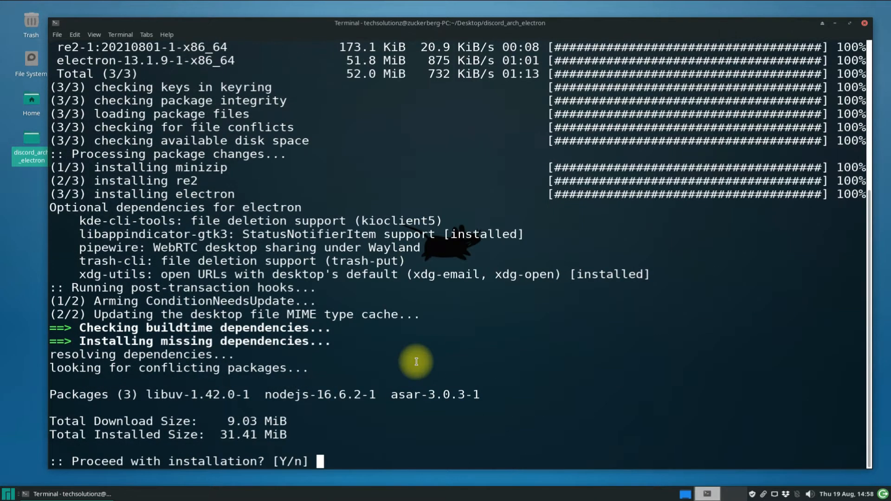
Answer Y to install libuv, nodejs and asar and build discord_arch_electron 0.0.15-1
{"action": "type", "text": "Y"}
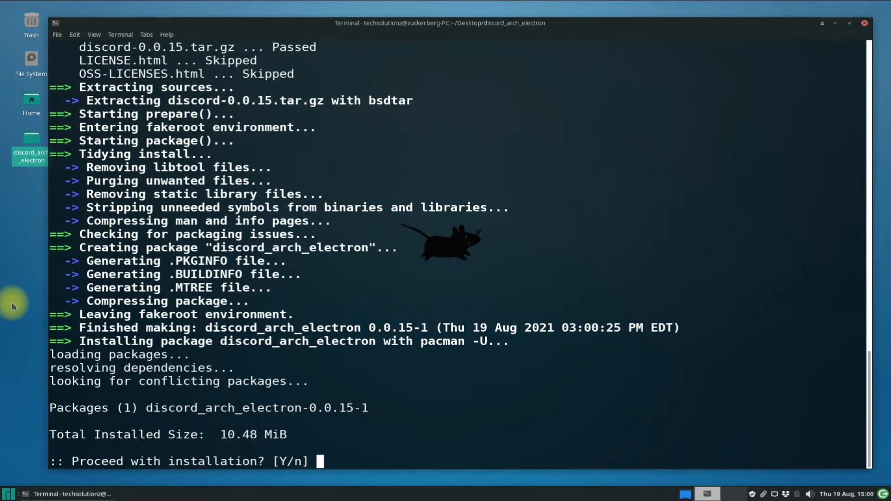
Answer Y to install discord_arch_electron, then exit the terminal
{"action": "type", "text": "Y"}
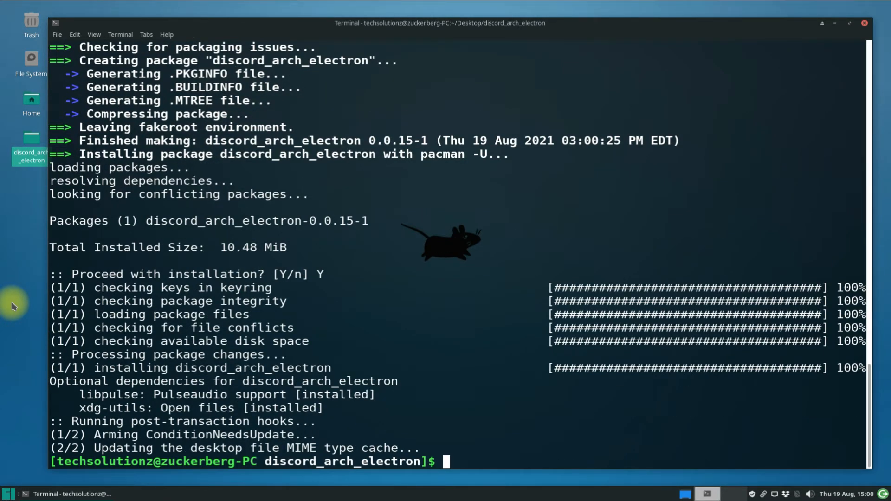
{"action": "type", "text": "exit"}
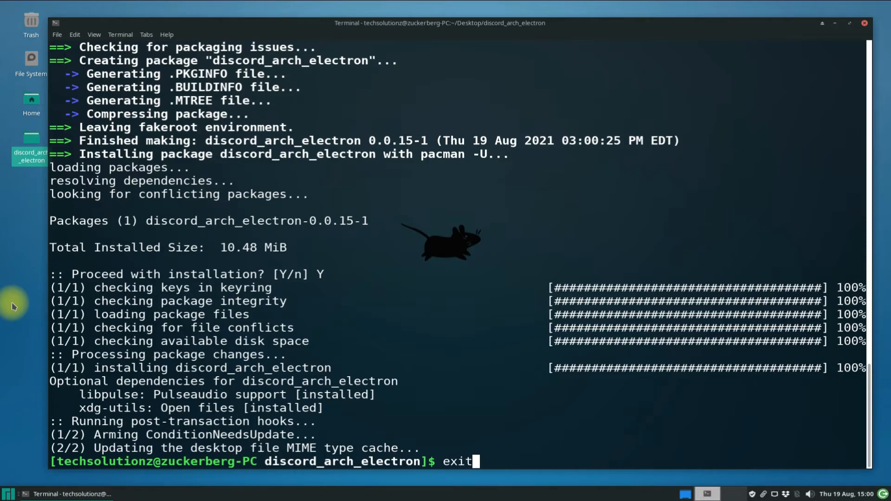
{"action": "key", "text": "Return"}
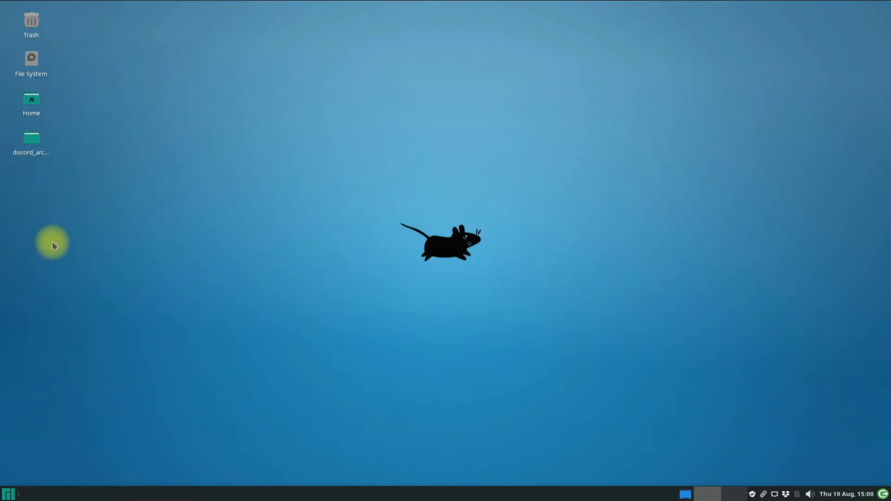
Launch Discord from the application menu and focus the login email field
{"action": "left_click", "coordinate": [9, 493]}
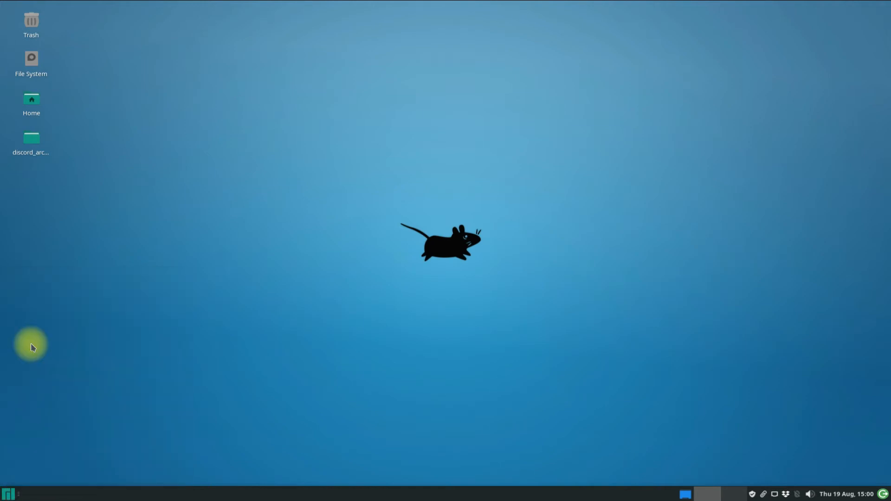
{"action": "double_click", "coordinate": [31, 142]}
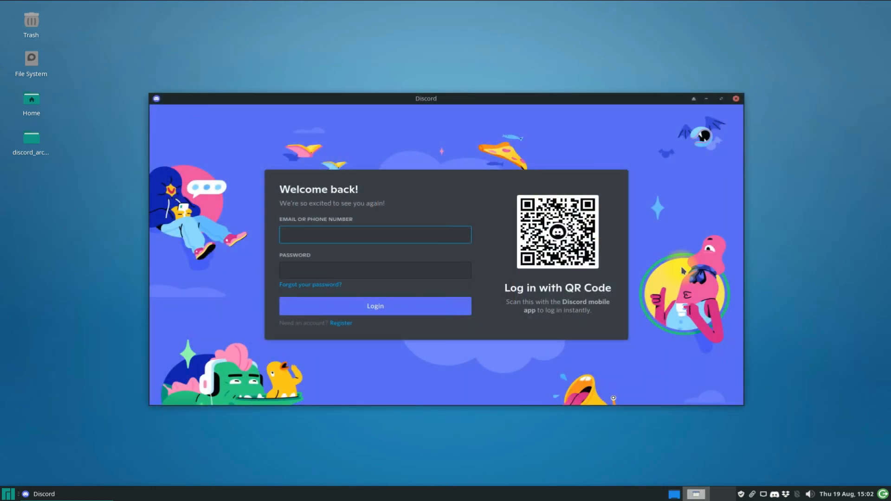
{"action": "left_click", "coordinate": [374, 234]}
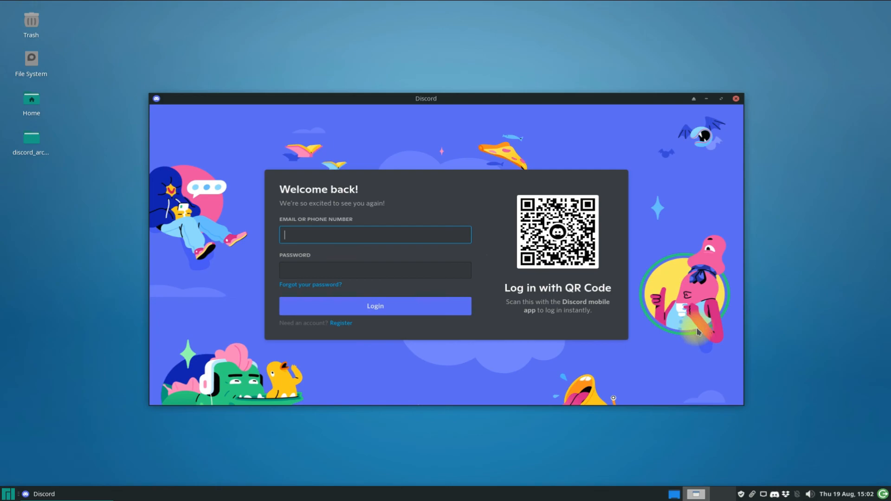